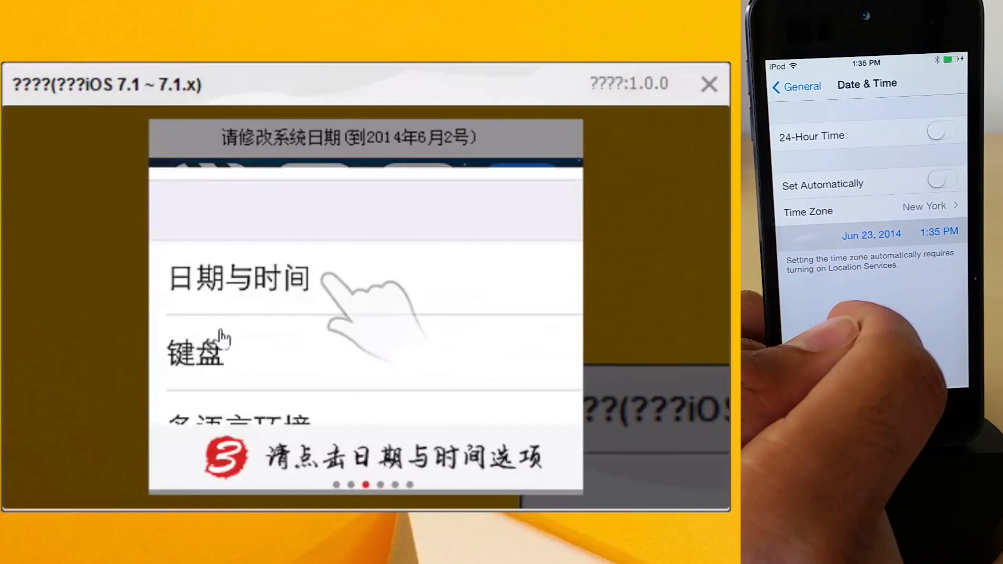
Step: Set the iPod's date to June 2, 2014 in Date & Time while the jailbreak runs
{"action": "left_click", "coordinate": [871, 231]}
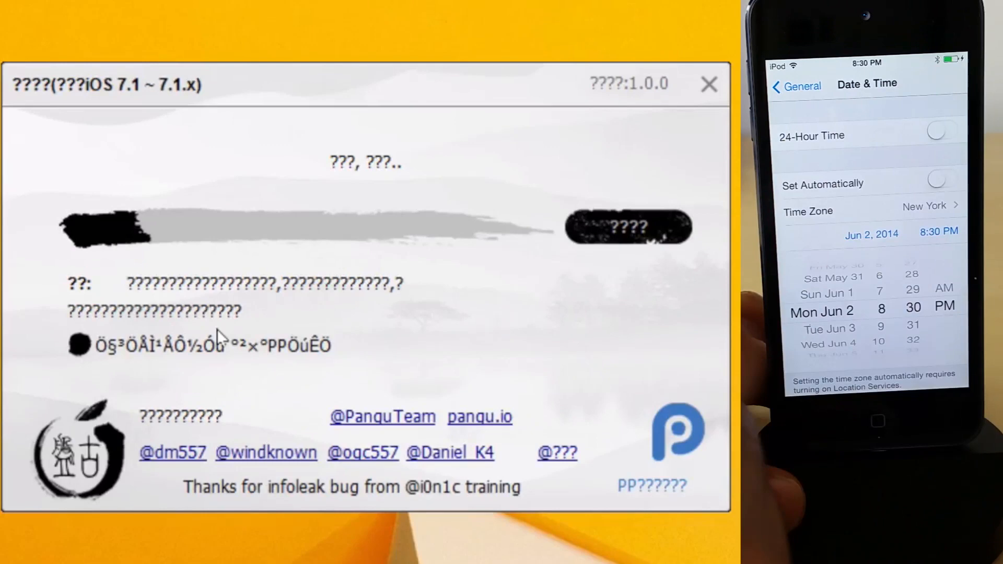
Step: Return to the iPod home screen where the new Pangu app icon appears
{"action": "left_click", "coordinate": [796, 86]}
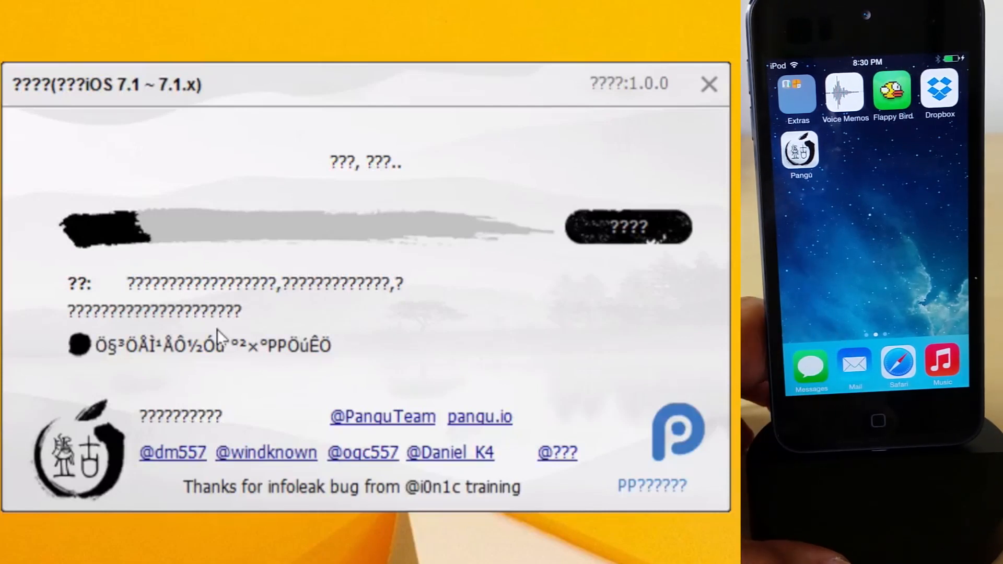
Step: Launch the Pangu app on the iPod and allow it with Continue so the device reboots
{"action": "left_click", "coordinate": [800, 150]}
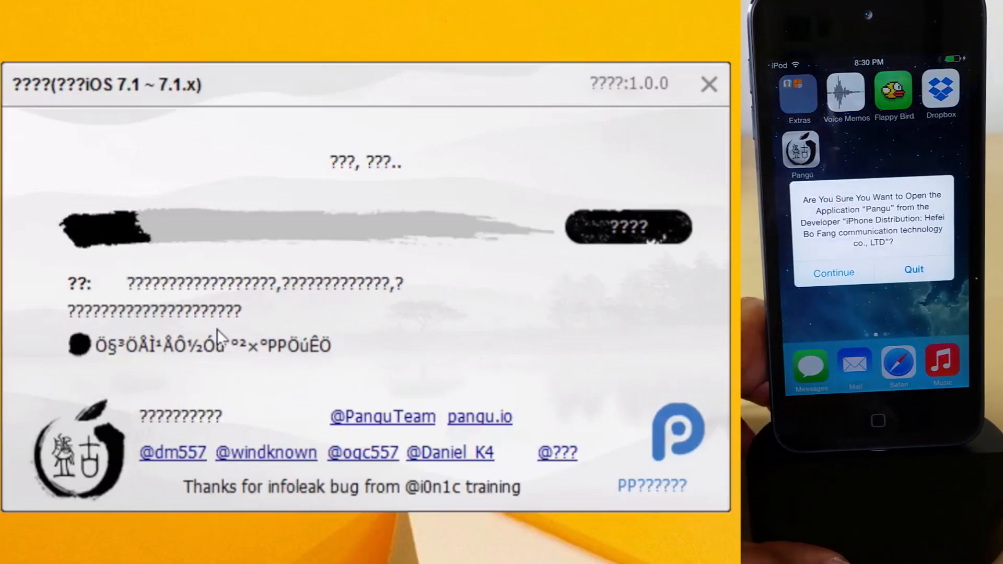
{"action": "left_click", "coordinate": [832, 273]}
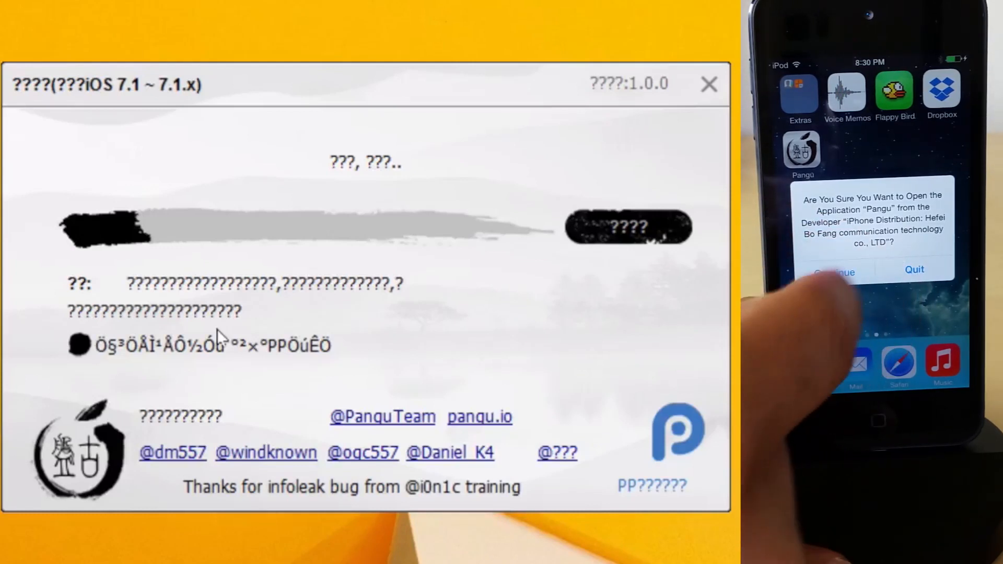
{"action": "left_click", "coordinate": [833, 270]}
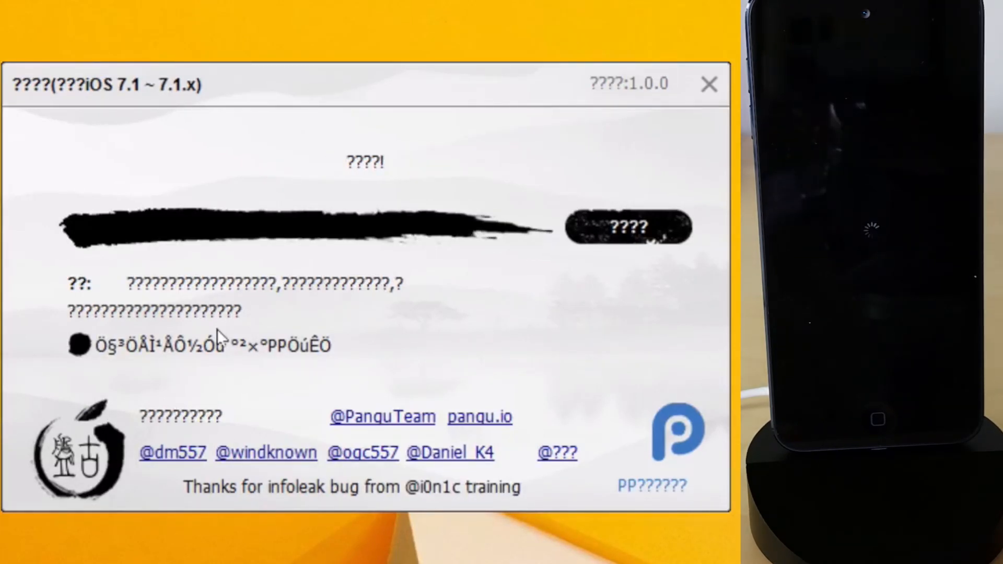
Step: Close the finished Pangu window after it reports iPod5,1 on iOS 7.1.1 (11D201)
{"action": "left_click", "coordinate": [627, 226]}
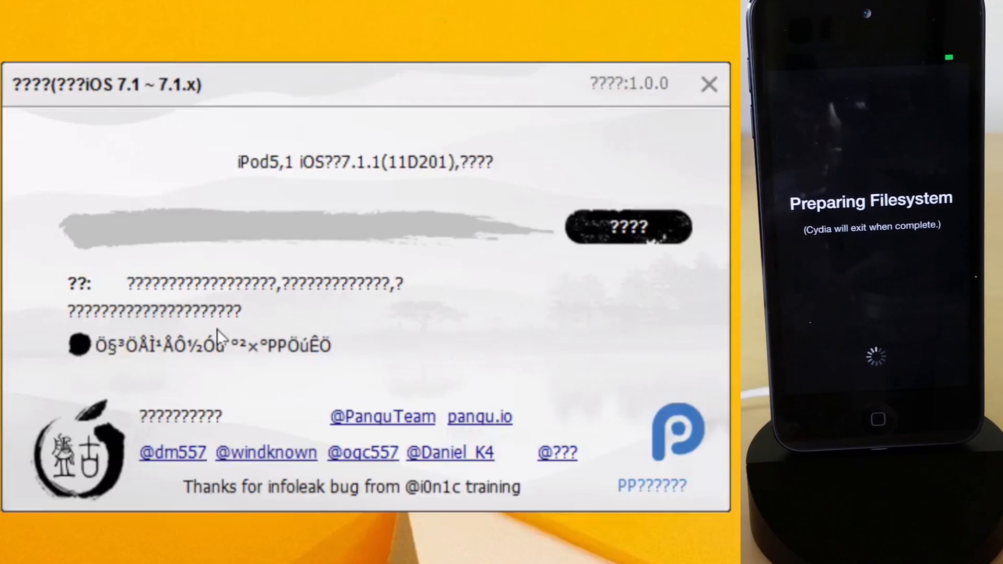
{"action": "mouse_move", "coordinate": [479, 138]}
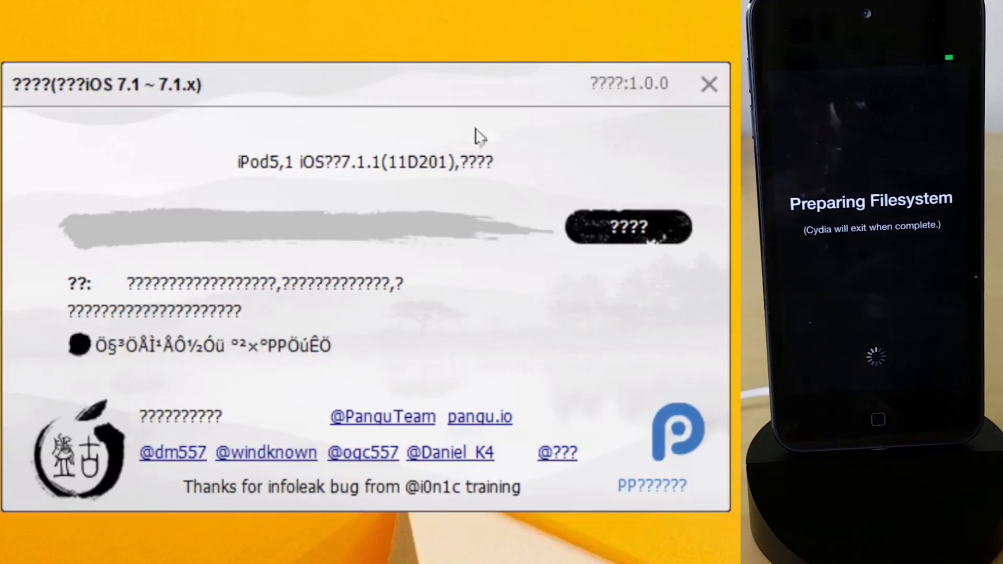
{"action": "left_click", "coordinate": [708, 84]}
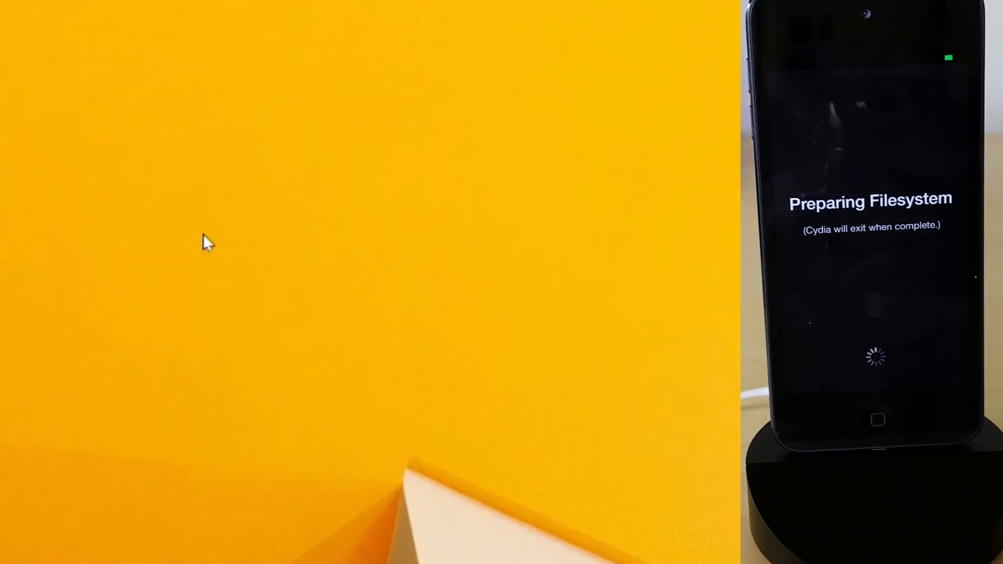